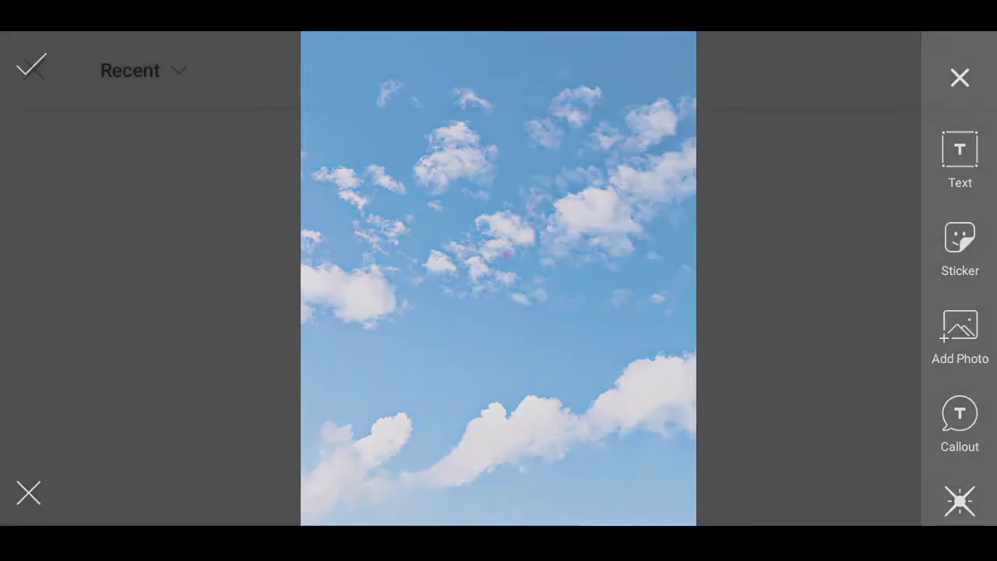
Browse the Recent gallery and choose the cut-out young man to place on the sky
click(960, 78)
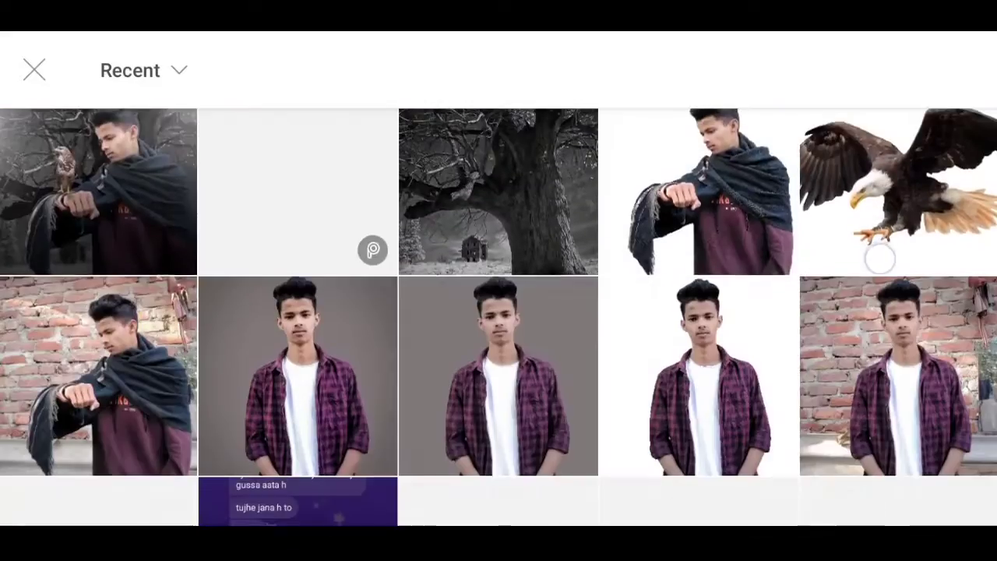
scroll(down, 3)
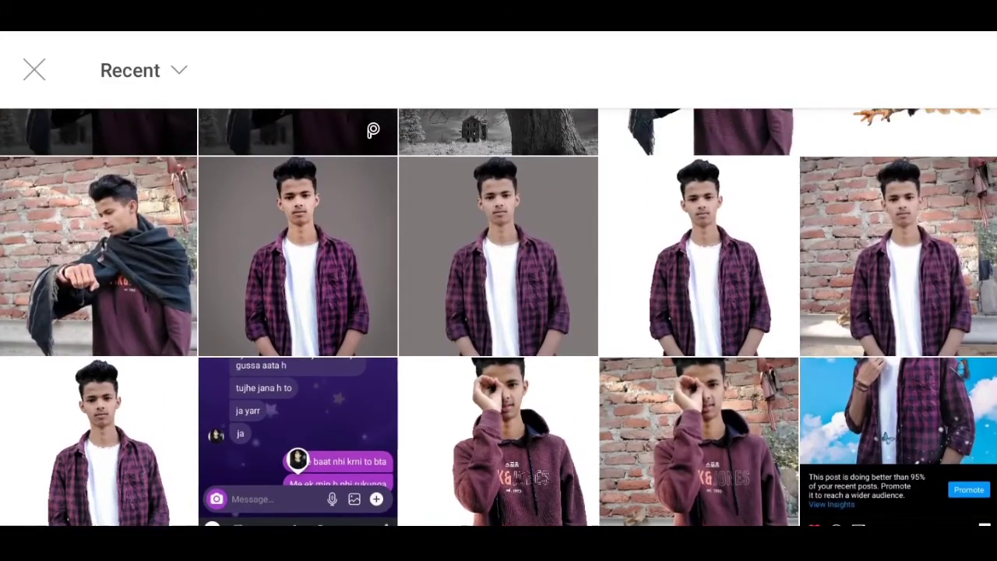
scroll(down, 3)
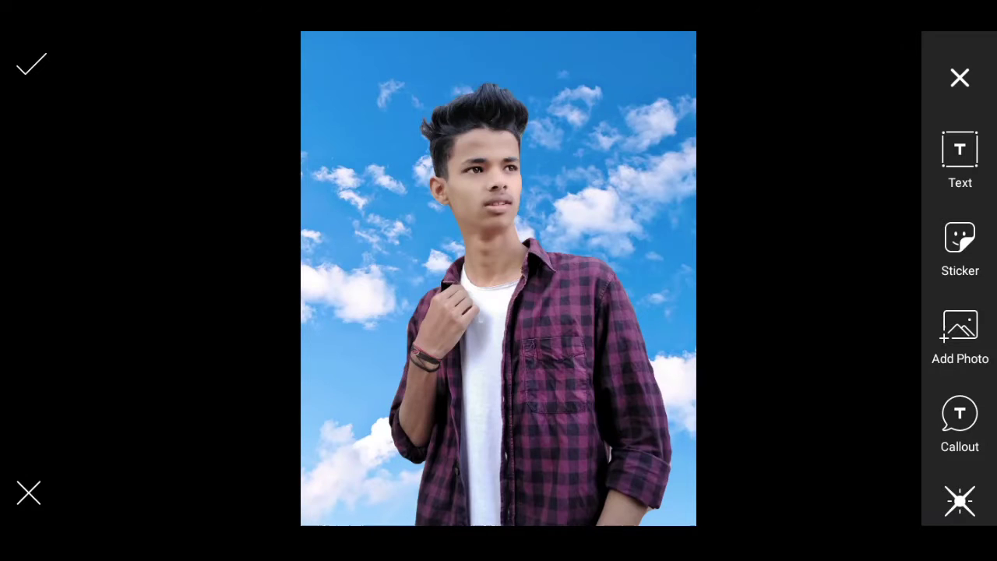
Commit the man onto the sky, erase all but one butterfly near his shoulder, and apply it
click(959, 250)
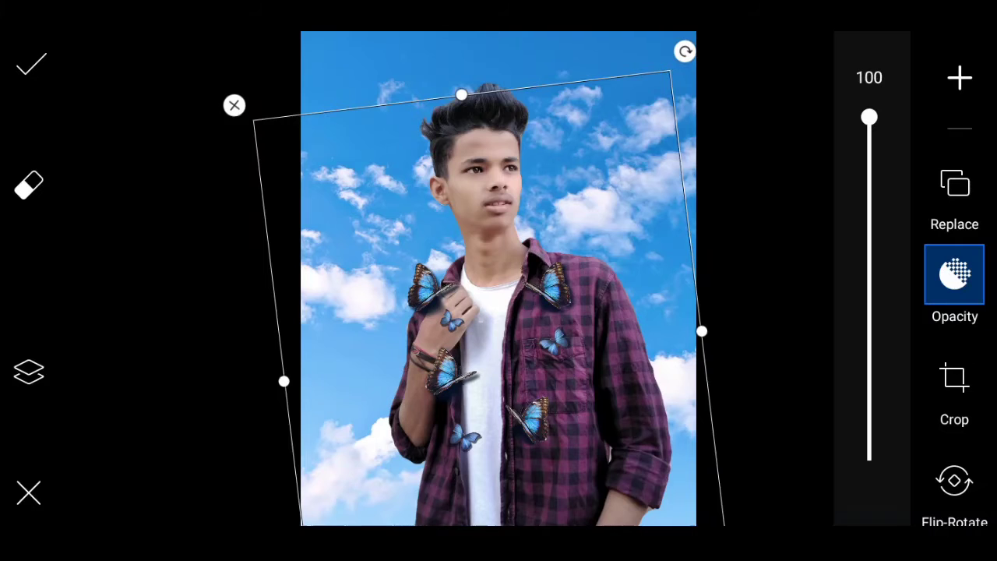
click(28, 184)
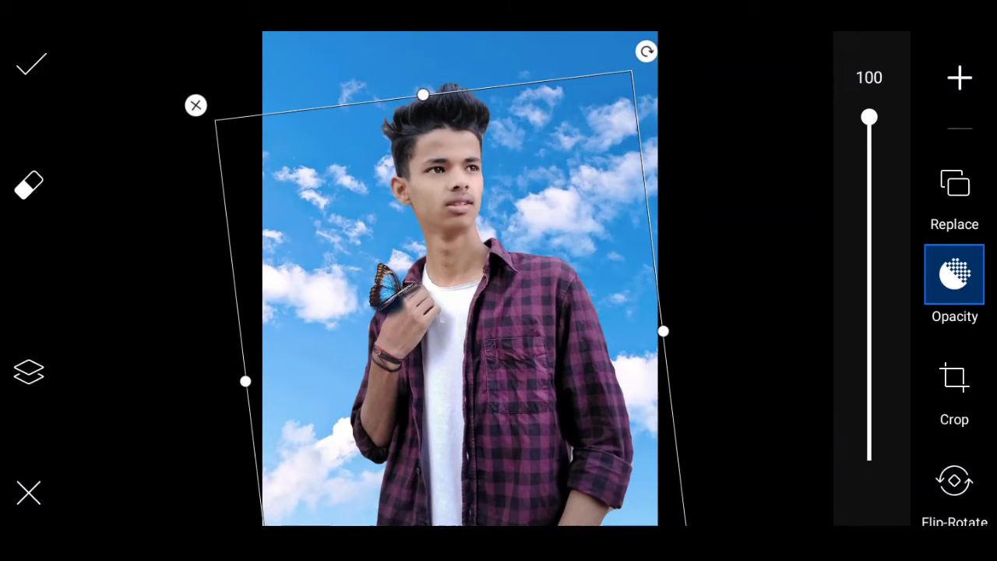
click(32, 62)
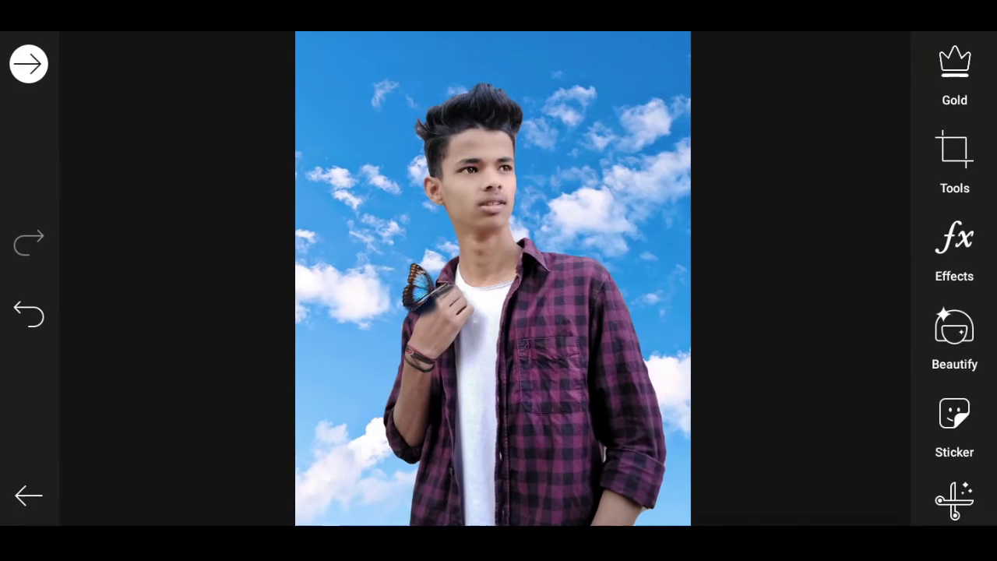
Pick the butterflies image again to layer onto his shoulders and shirt
scroll(down, 3)
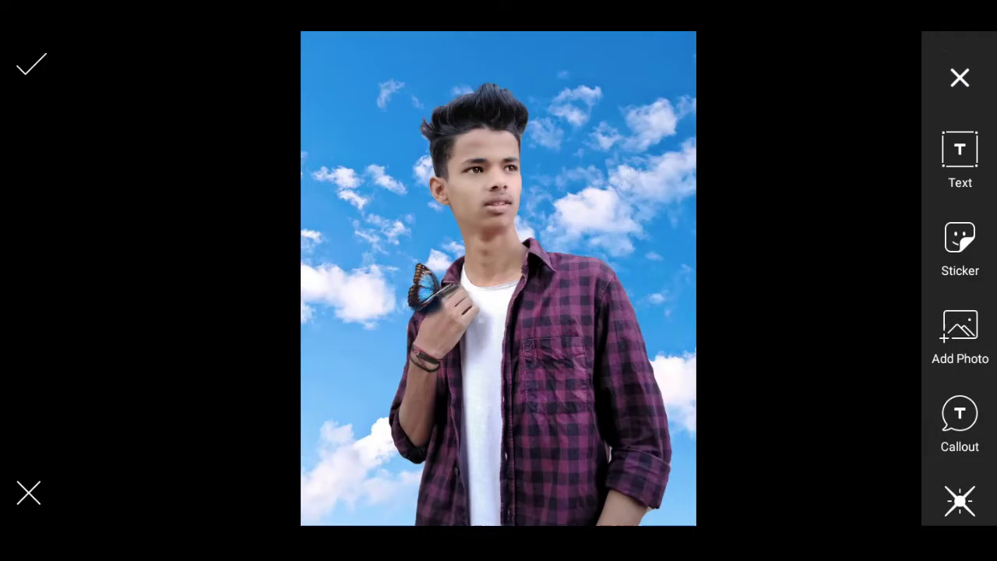
click(960, 237)
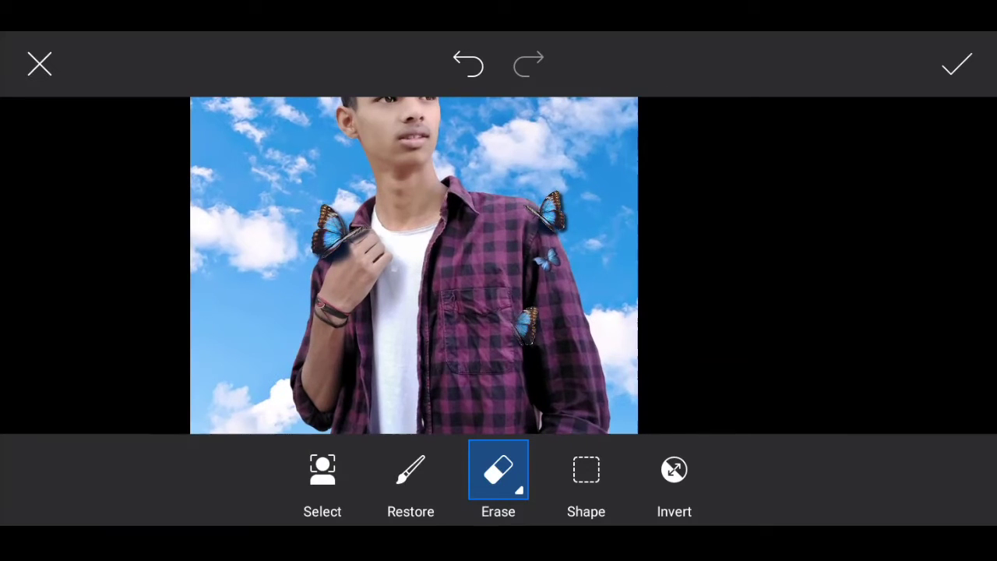
Erase the extra butterflies, keeping one per shoulder and a small one on the t-shirt, and apply
click(492, 349)
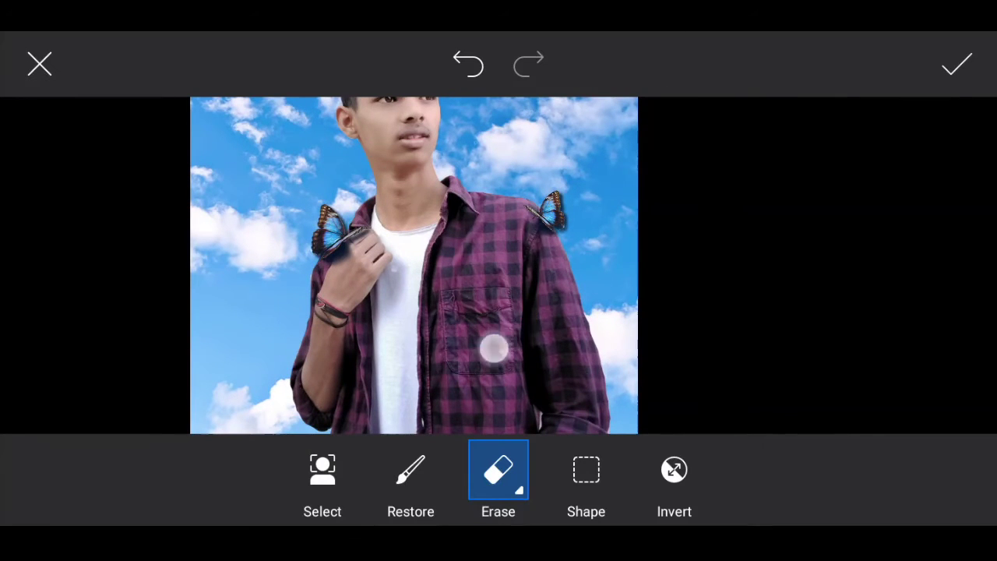
click(957, 64)
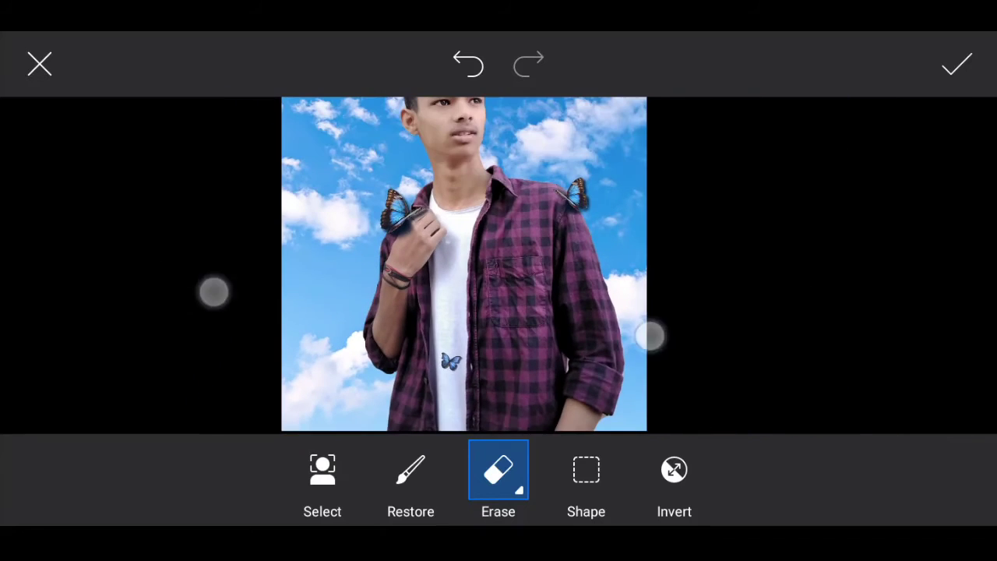
click(957, 64)
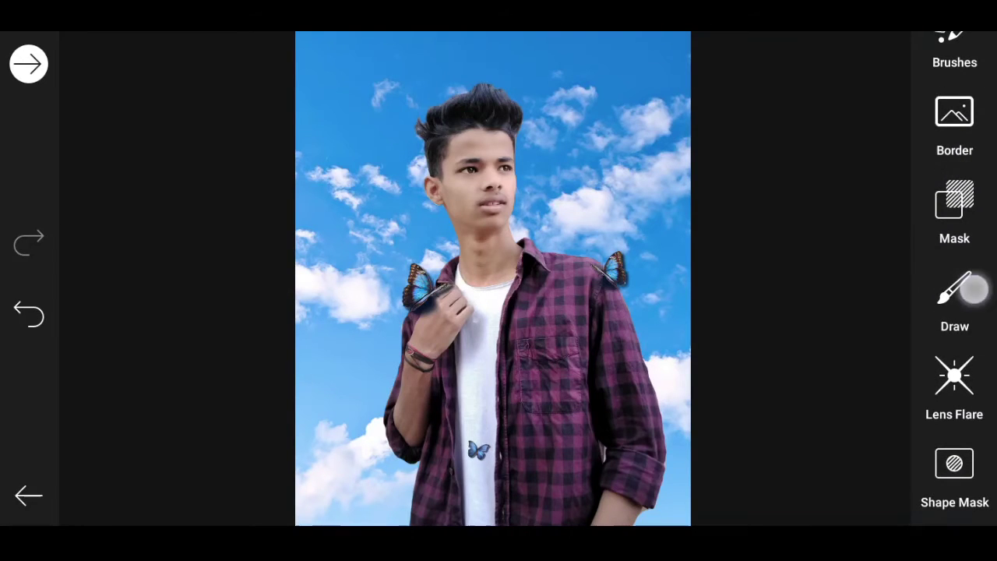
Save the finished image from the Draw workspace and move to Lightroom's Library
click(954, 299)
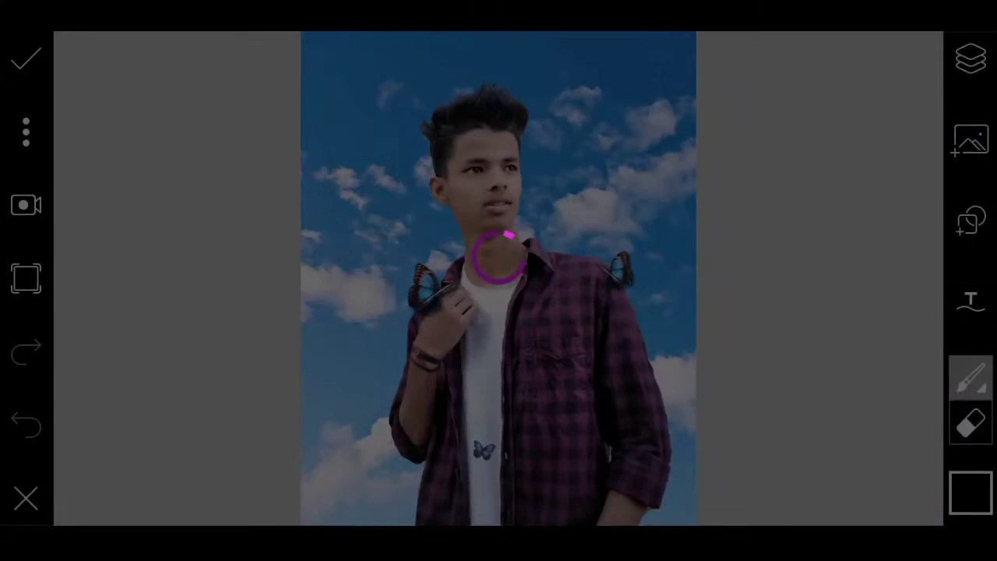
click(25, 60)
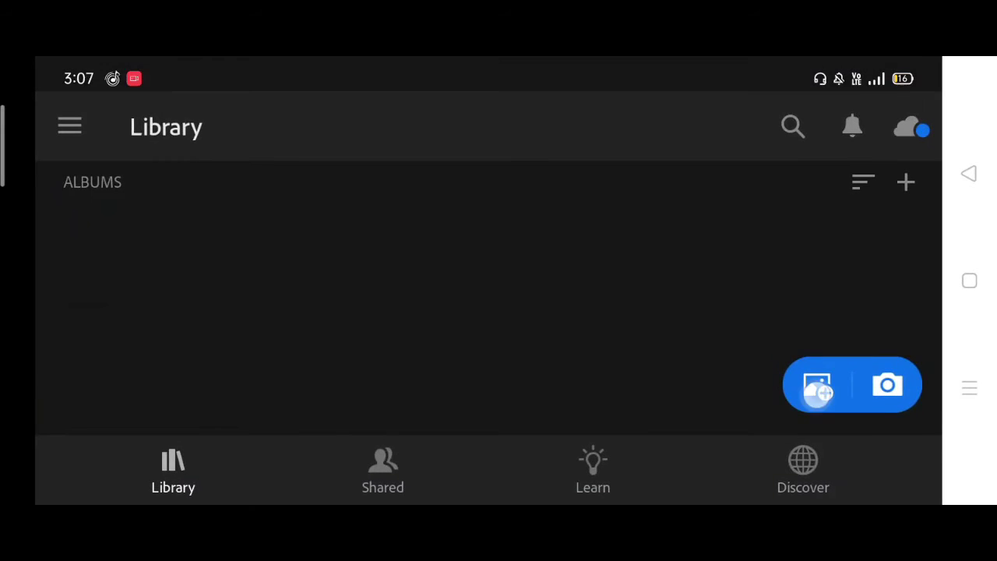
Import the butterfly photo from the device and locate it in All Photos
click(817, 384)
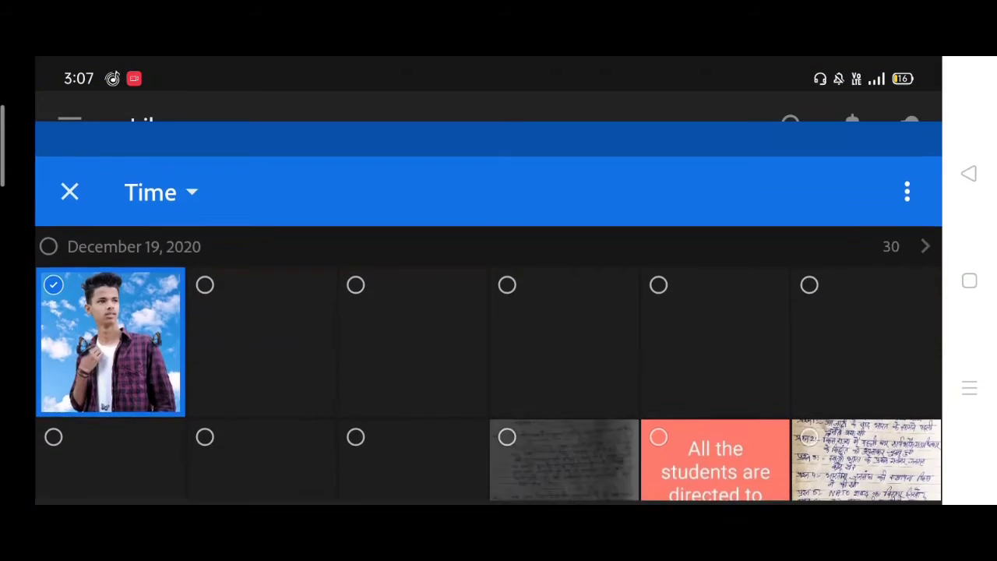
click(69, 193)
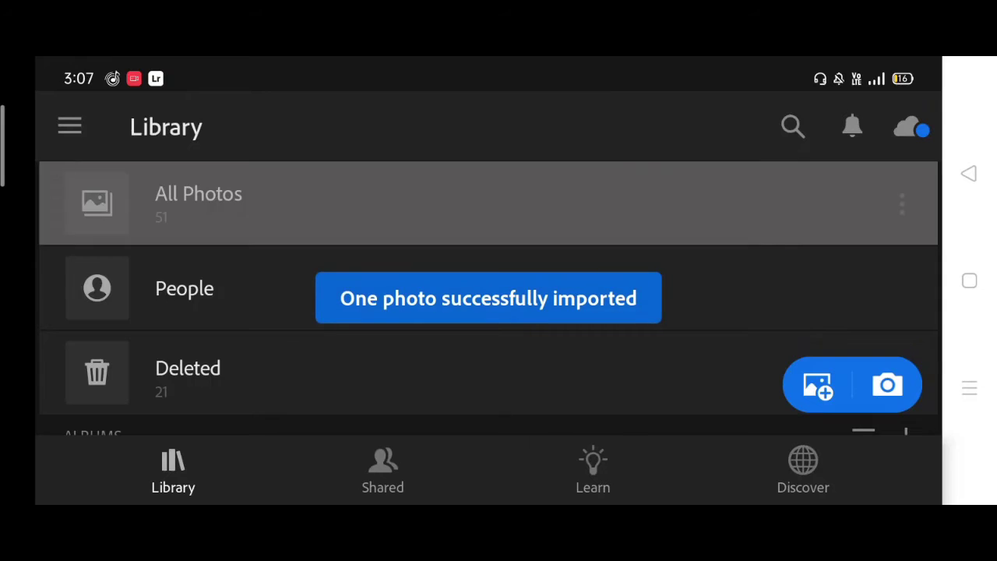
click(198, 204)
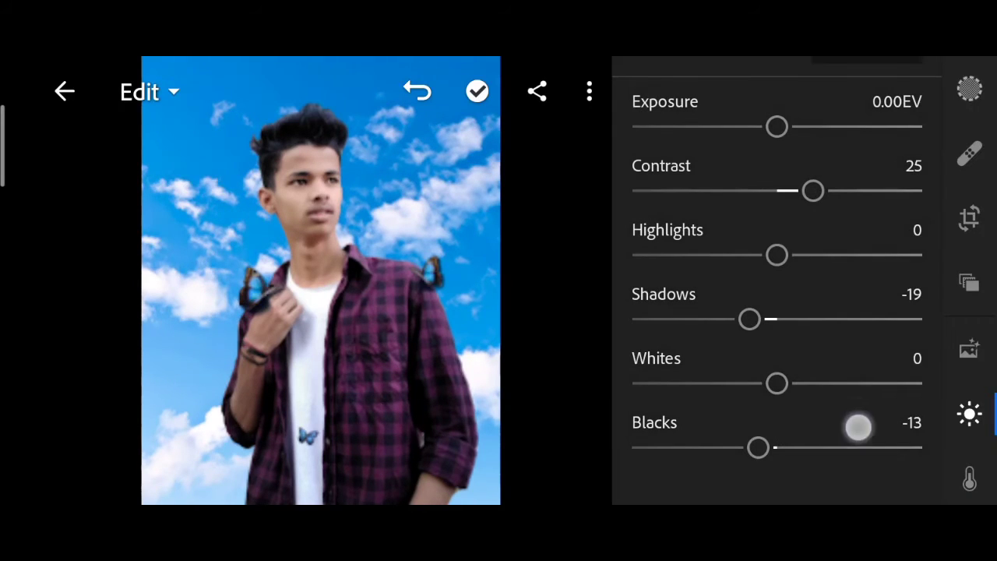
After contrast 25, shadows -19 and blacks -13, raise vibrance to 12 in Color
click(969, 414)
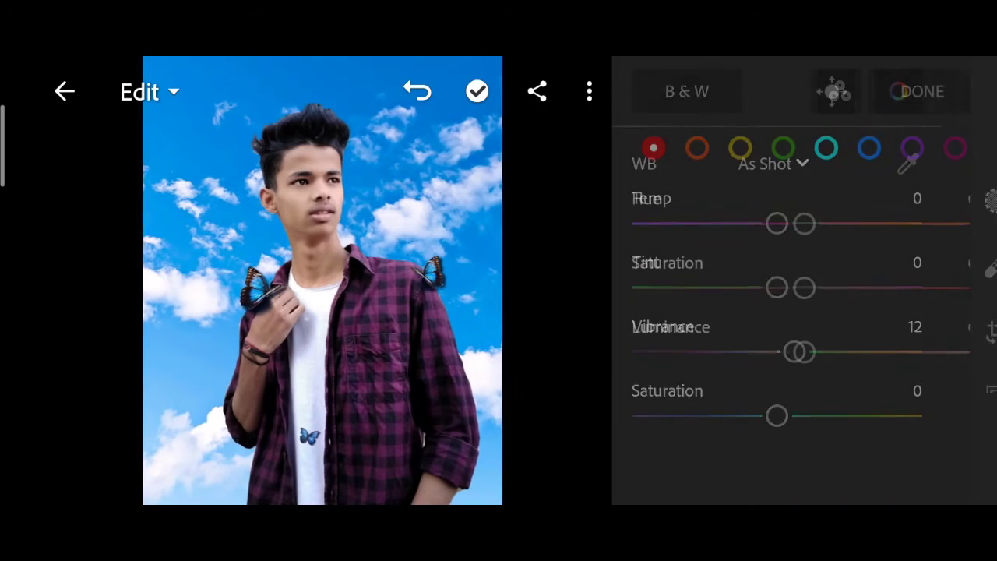
In Color Mix, shift the orange range's hue to -12
click(698, 148)
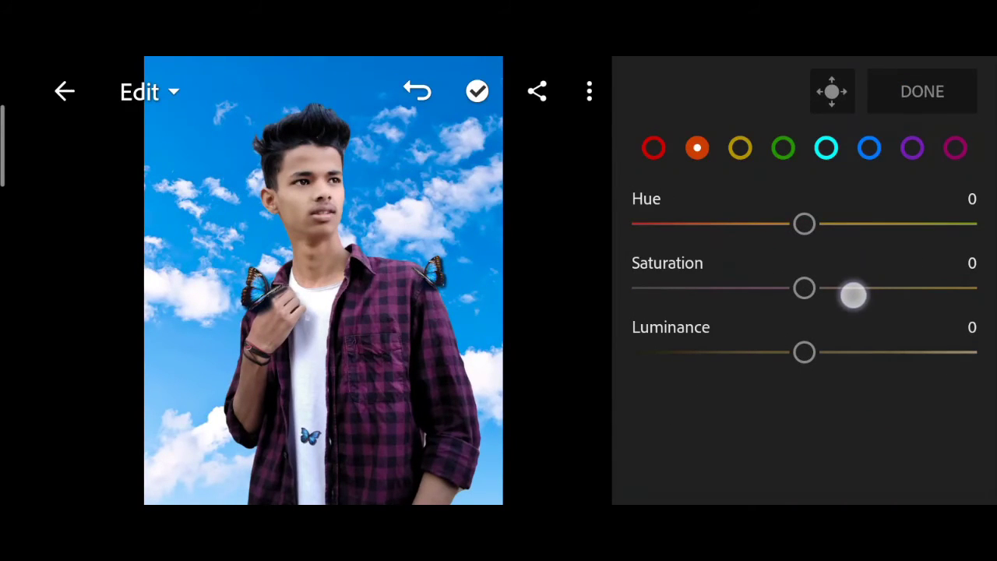
drag(850, 296, 793, 288)
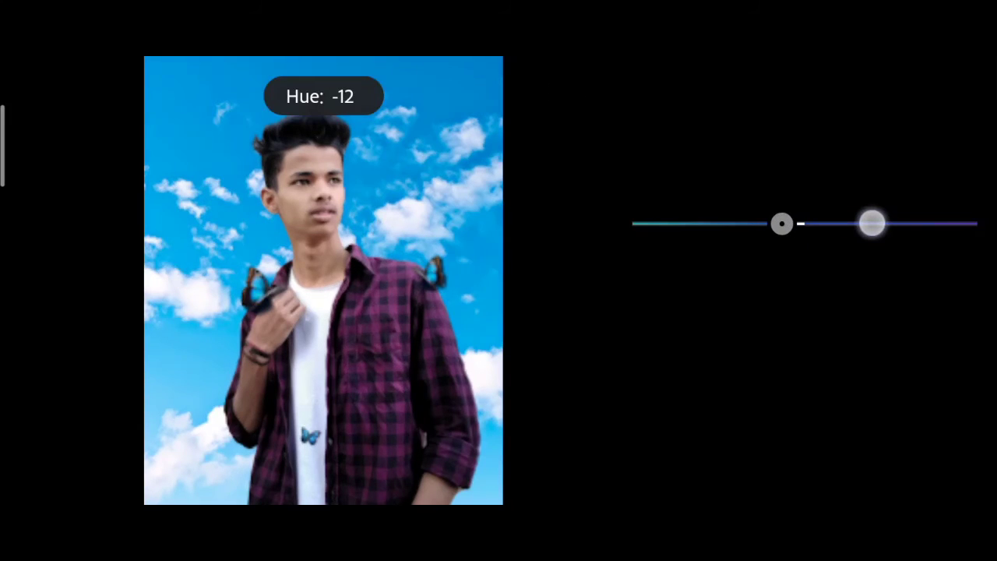
drag(872, 224, 813, 225)
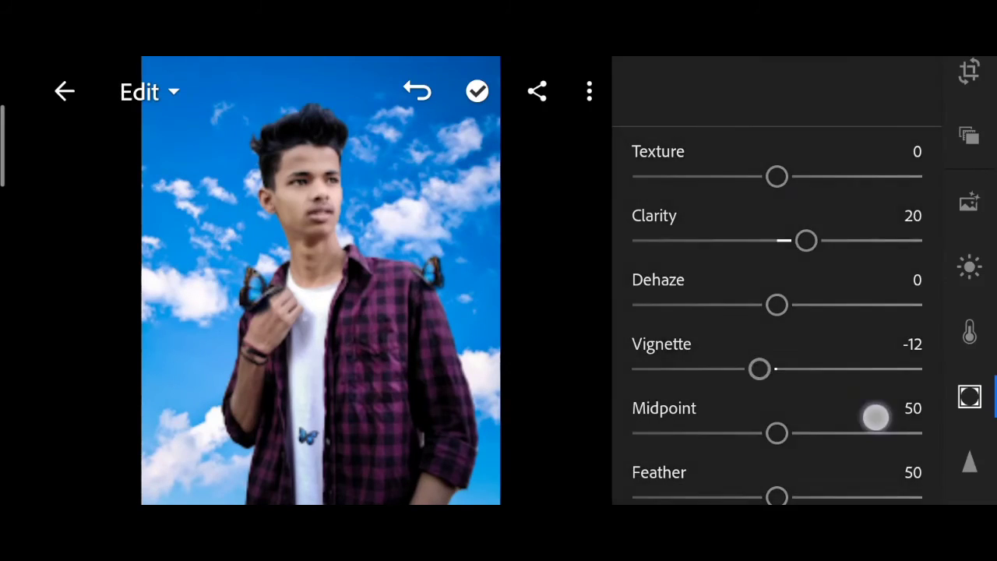
Review the Detail panel, then share the photo with Save to Device to start the export
scroll(down, 3)
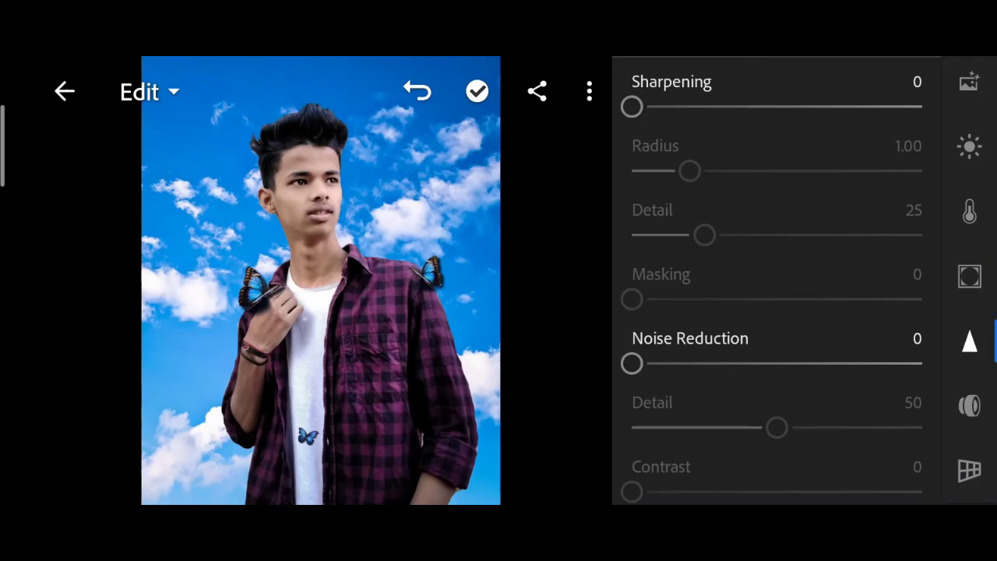
scroll(down, 3)
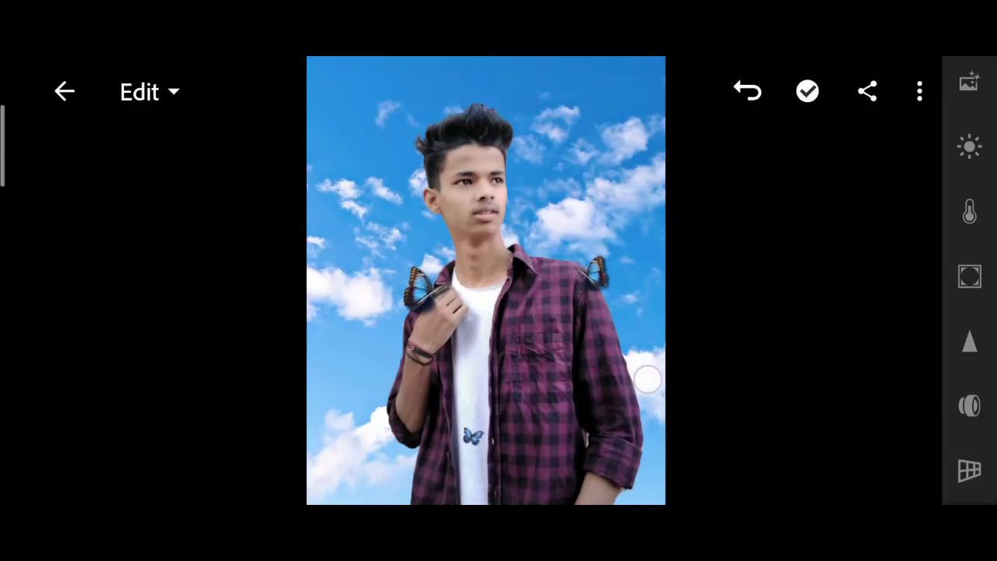
click(866, 90)
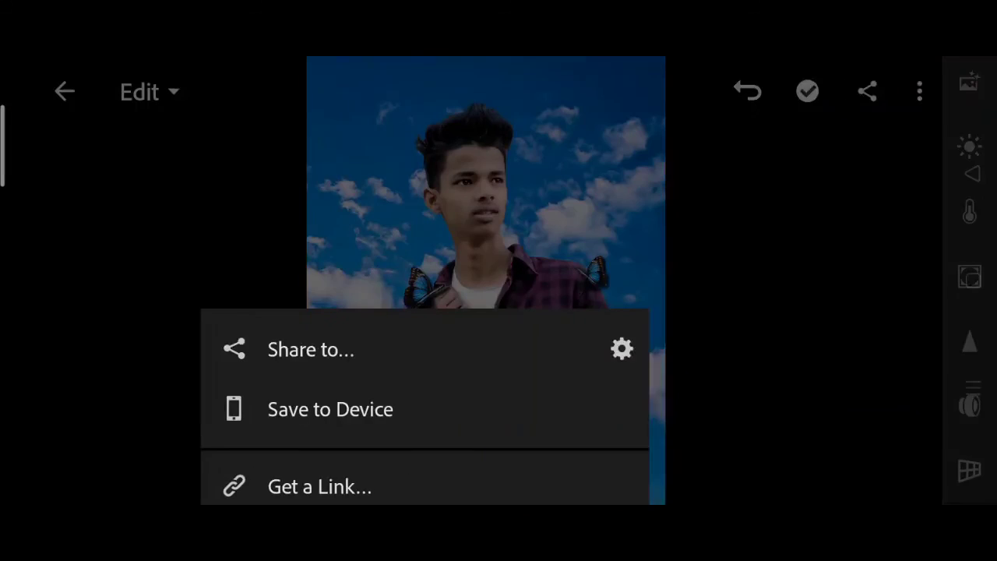
click(330, 408)
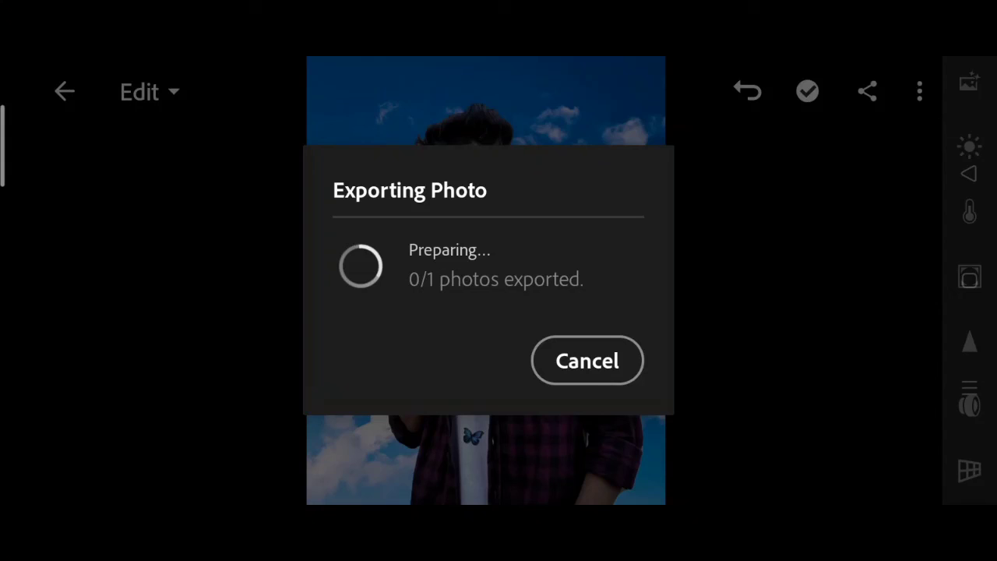